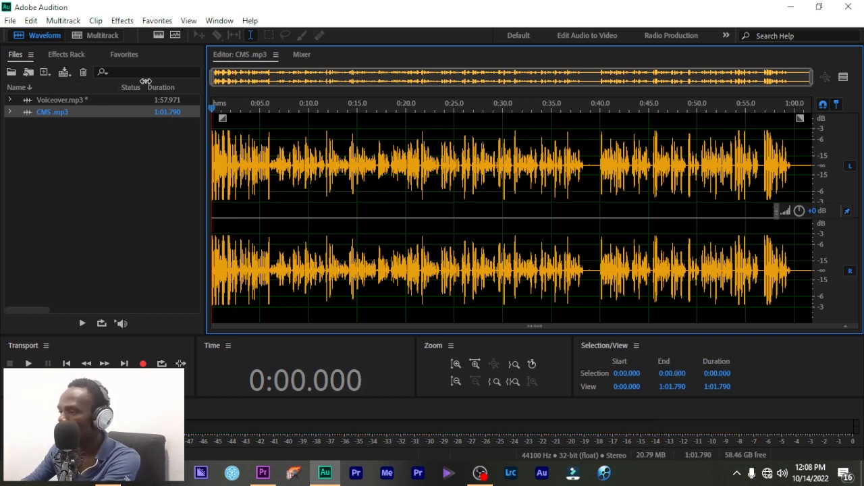
- Review the opening seconds and cut the short gap near 0:07, leaving 1:01.658
left_click(28, 364)
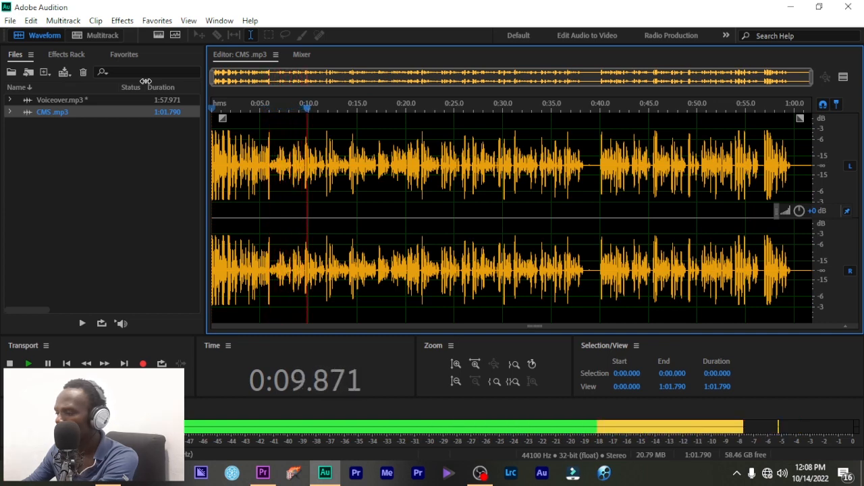
left_click(327, 108)
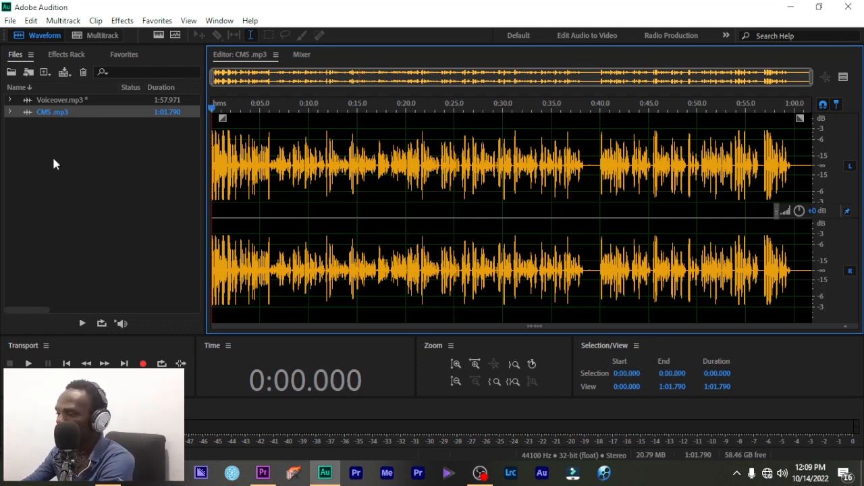
left_click(27, 363)
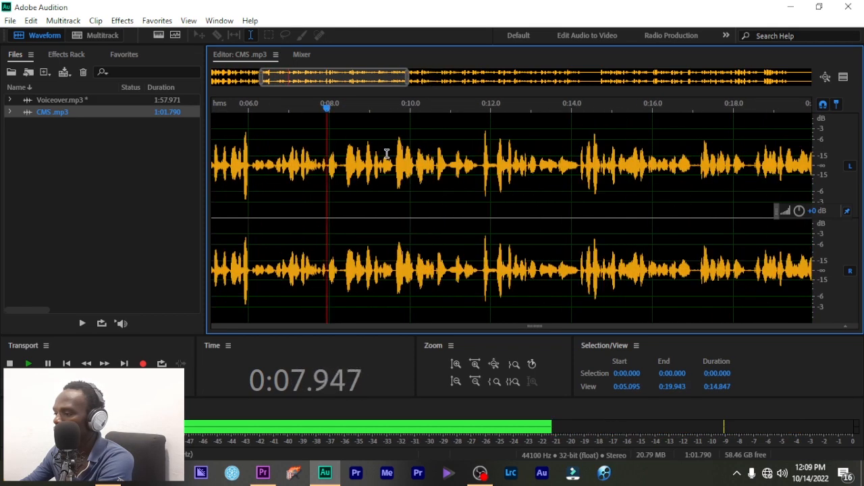
left_click(286, 162)
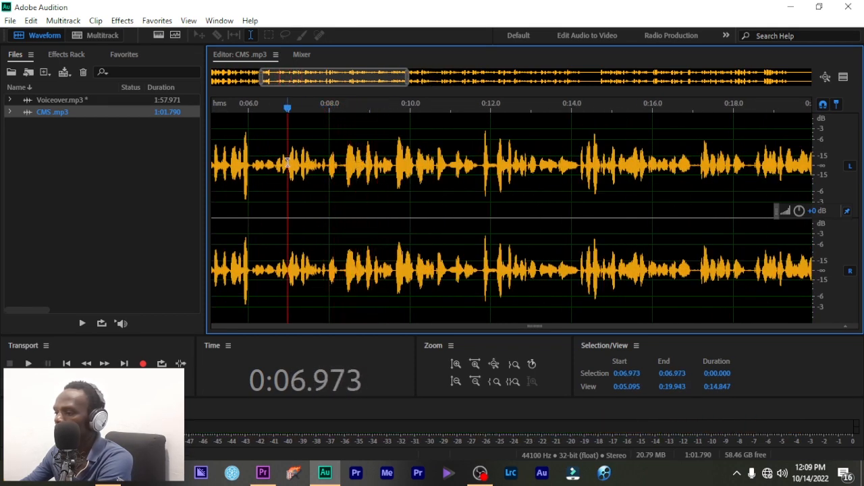
left_click(27, 363)
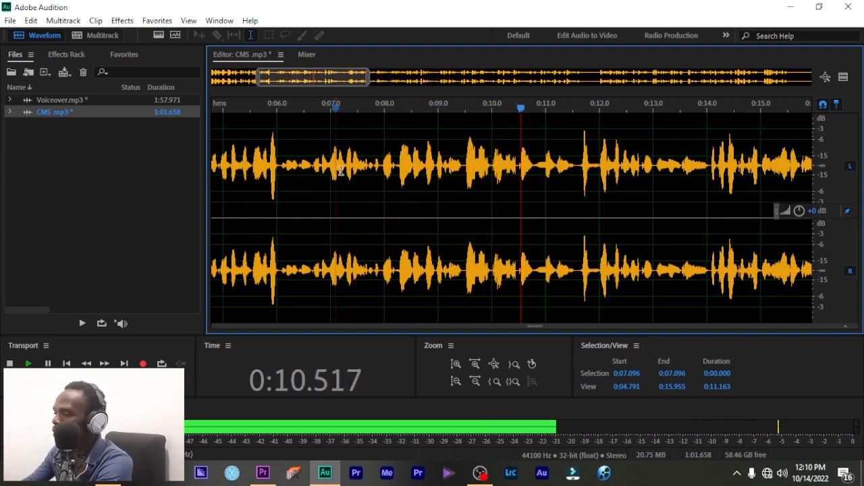
- Delete the two brief pauses near 0:16 and 0:18, bringing the track to 1:01.182
left_click(429, 162)
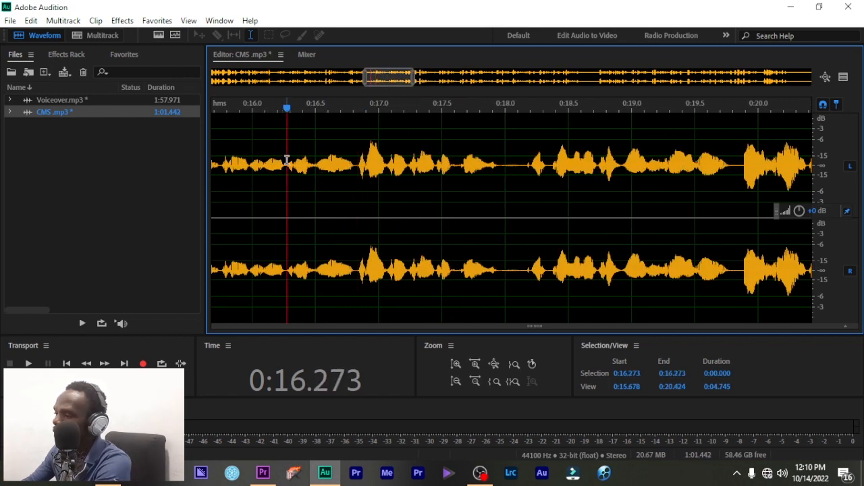
left_click(27, 363)
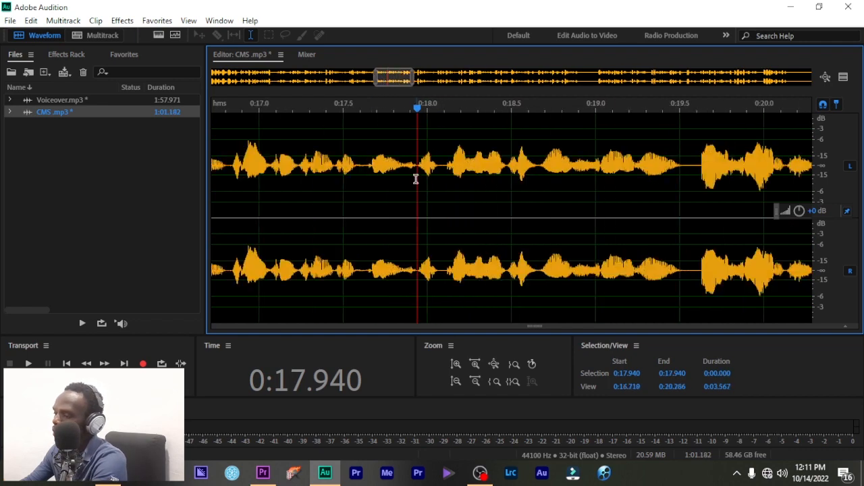
left_click(27, 364)
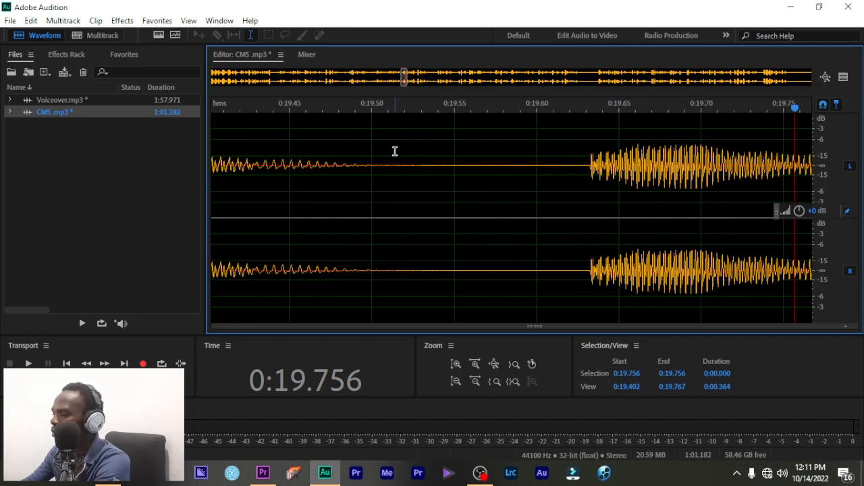
- Select and delete the flat silent stretches near 0:19.6 and 0:20.7, leaving 1:00.592
left_click_drag(389, 202, 586, 203)
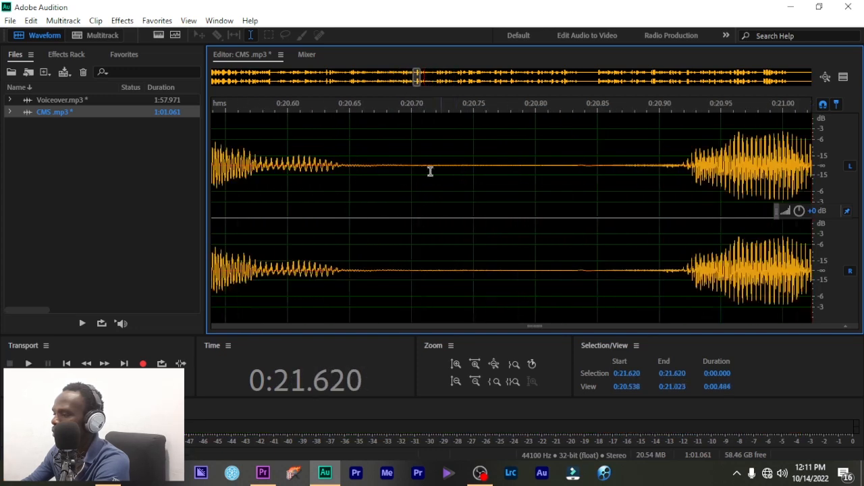
left_click_drag(372, 169, 654, 169)
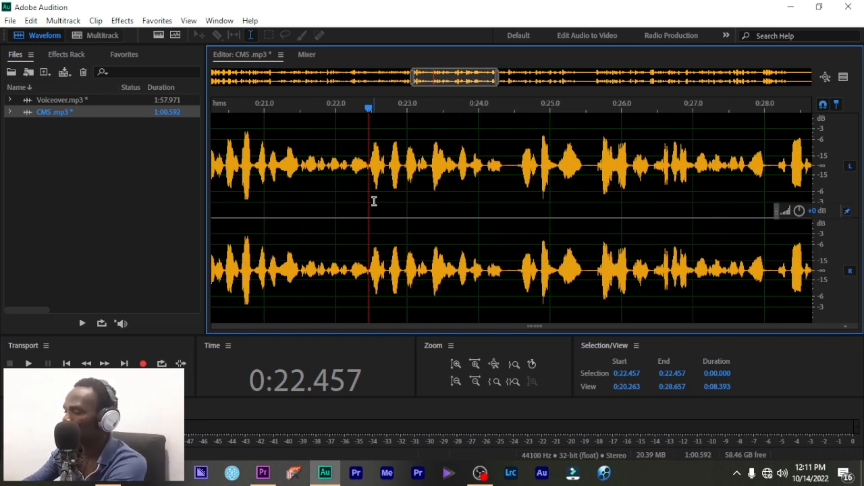
- Play from 0:22 and cut the gap past the 22-second mark, trimming to 0:59.772
left_click(27, 363)
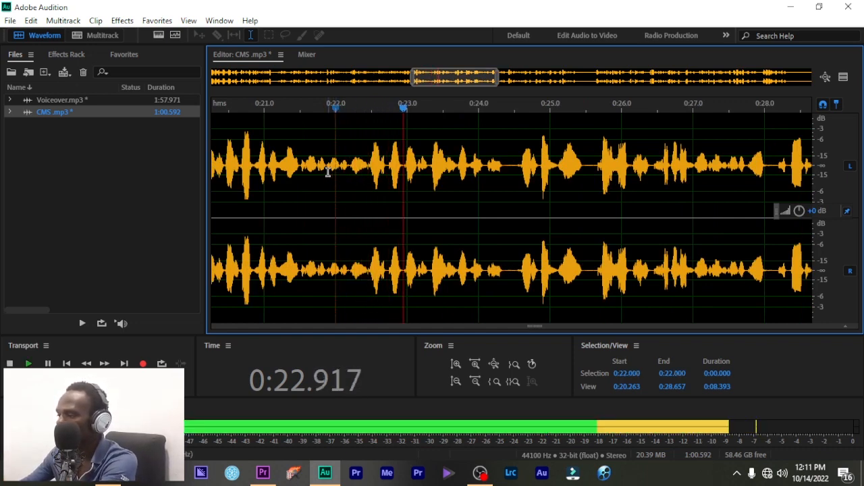
left_click(294, 169)
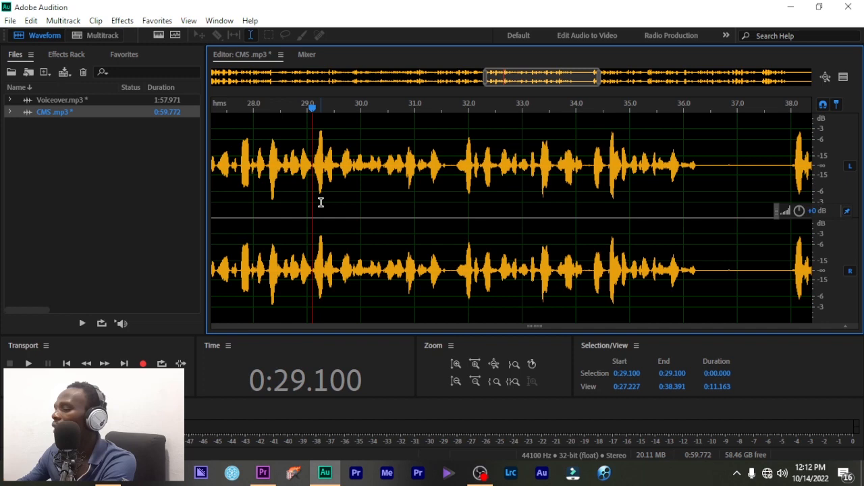
- Play from 0:28–0:30 and delete the pauses between the following phrases
left_click(269, 165)
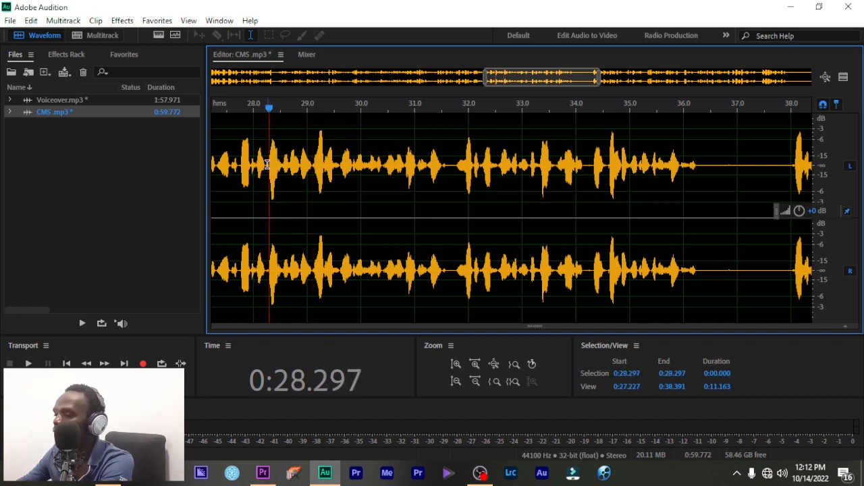
left_click(28, 363)
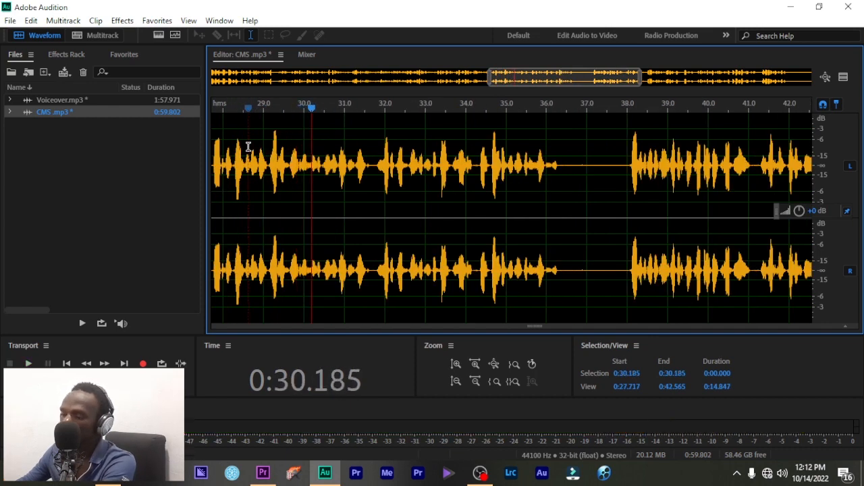
left_click(27, 363)
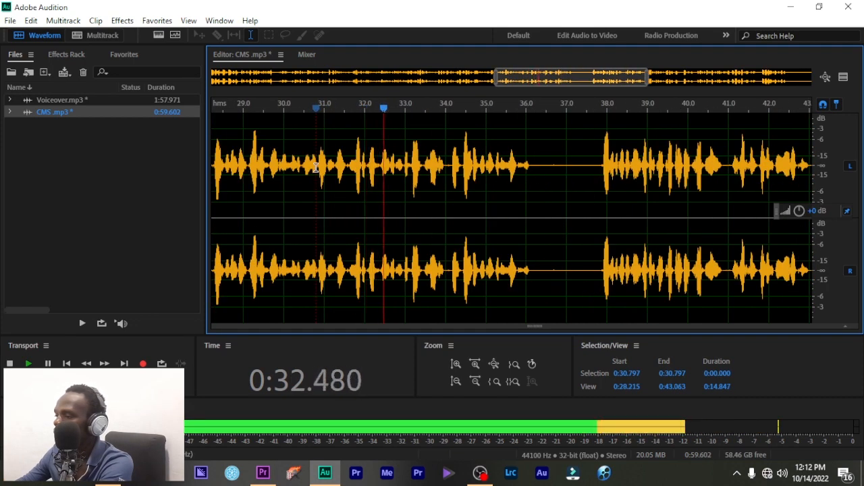
left_click(462, 164)
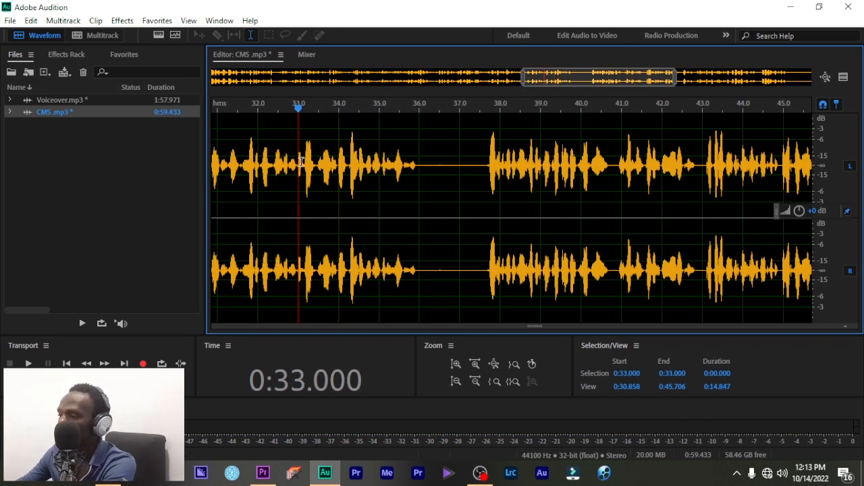
- Cut the remaining gaps up to about 0:44, shortening the track to 0:56.656
left_click(27, 363)
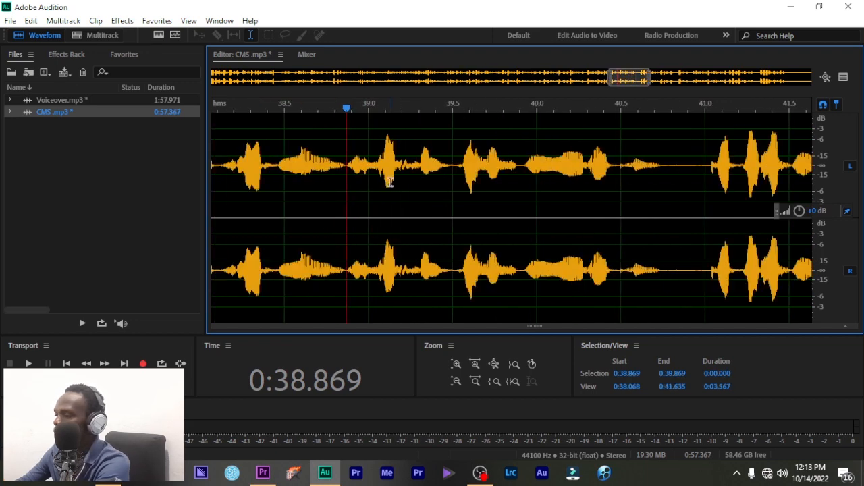
left_click(28, 363)
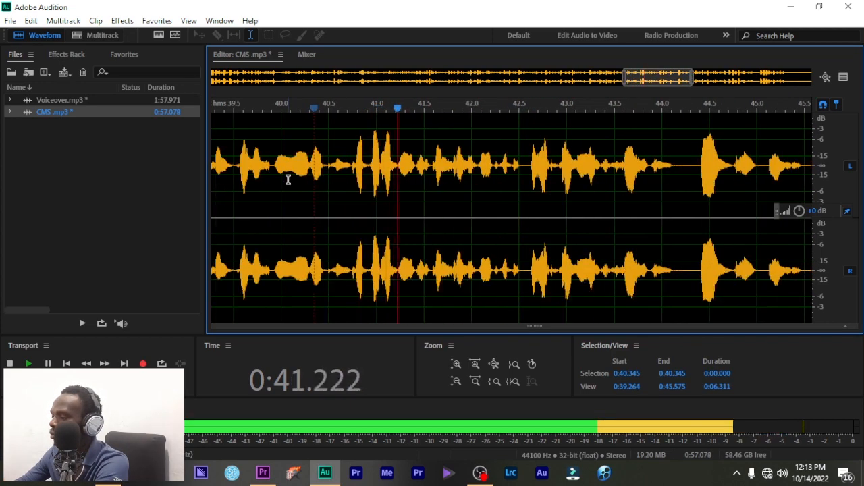
left_click(578, 165)
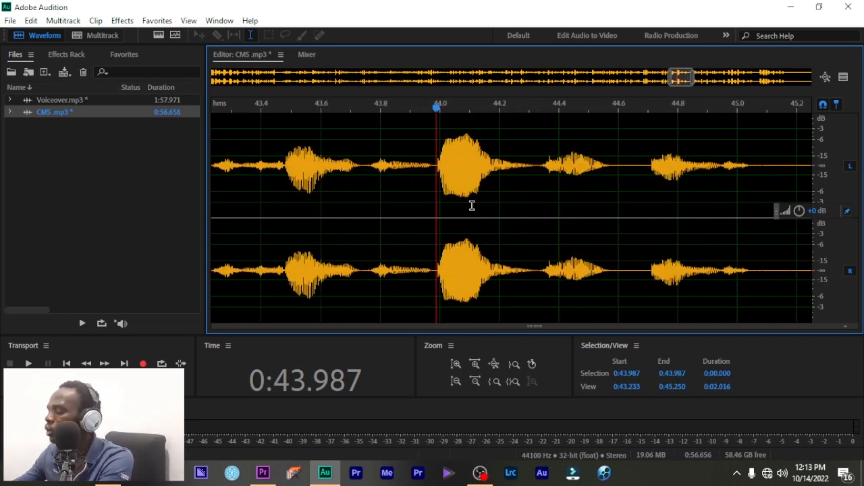
mouse_move(515, 187)
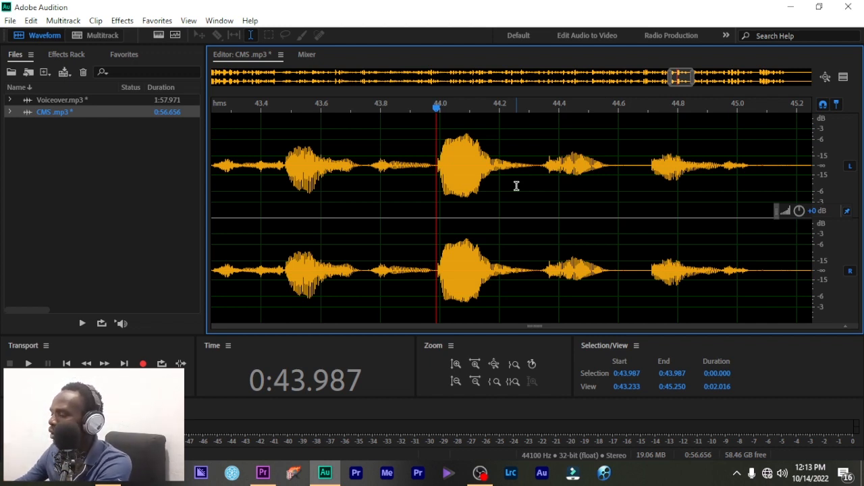
- Select and delete the silent stretch around 0:45, leaving the track at 0:55.412
left_click(28, 363)
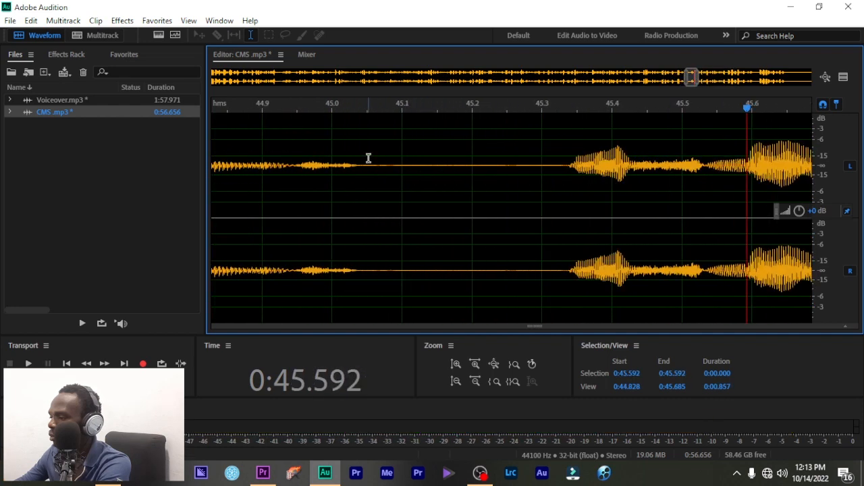
left_click_drag(367, 165, 554, 164)
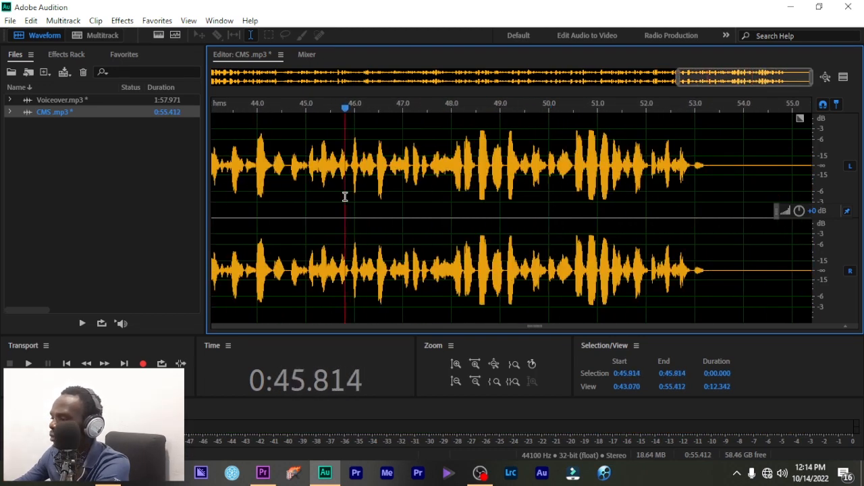
- Play from about 0:47.5 and mark the repeated phrase from 48.2 to 50.5 s
left_click(28, 364)
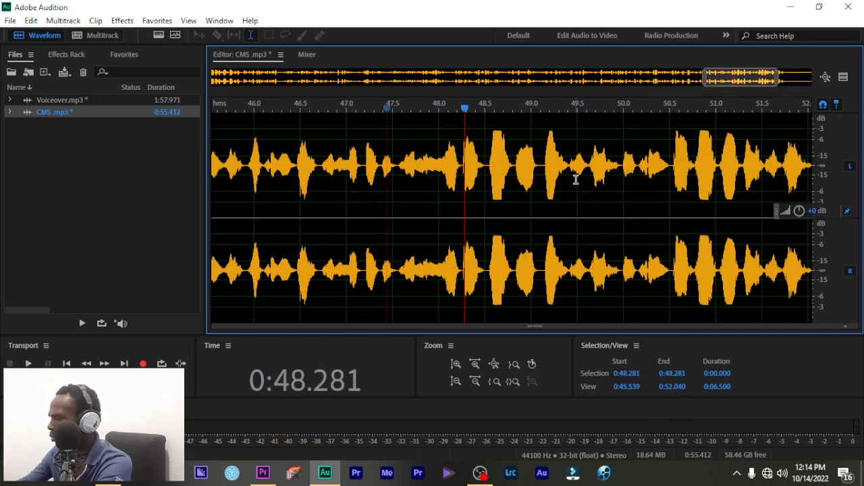
mouse_move(483, 148)
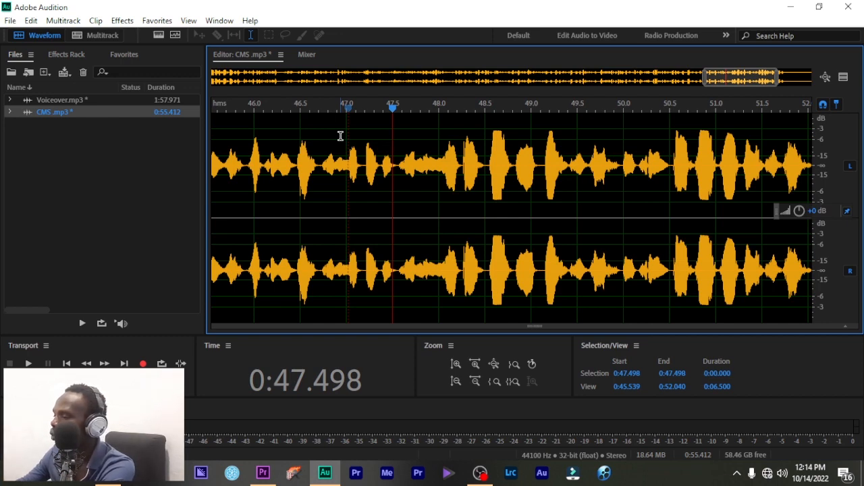
left_click(27, 364)
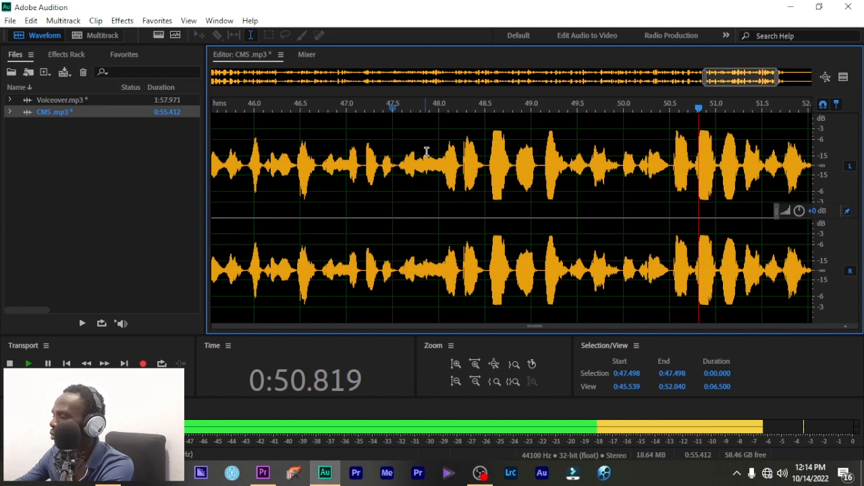
left_click(462, 165)
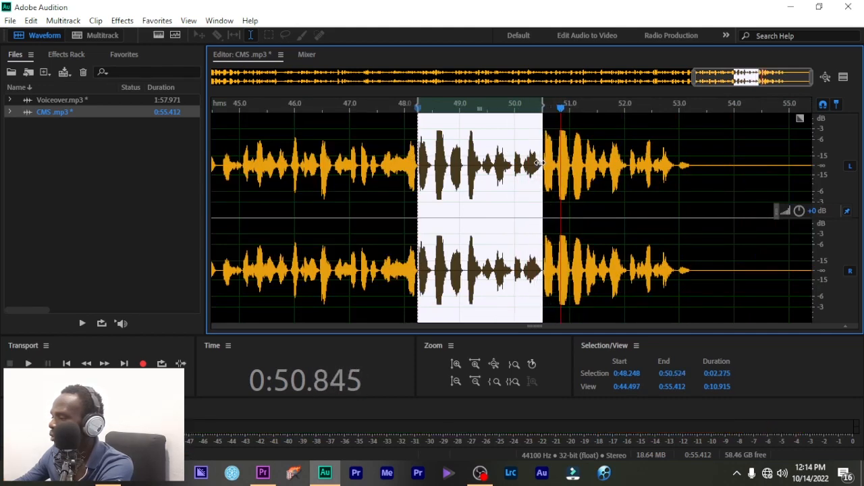
- Delete the marked repeated phrase and the trailing silence, leaving 0:50.915
left_click(27, 364)
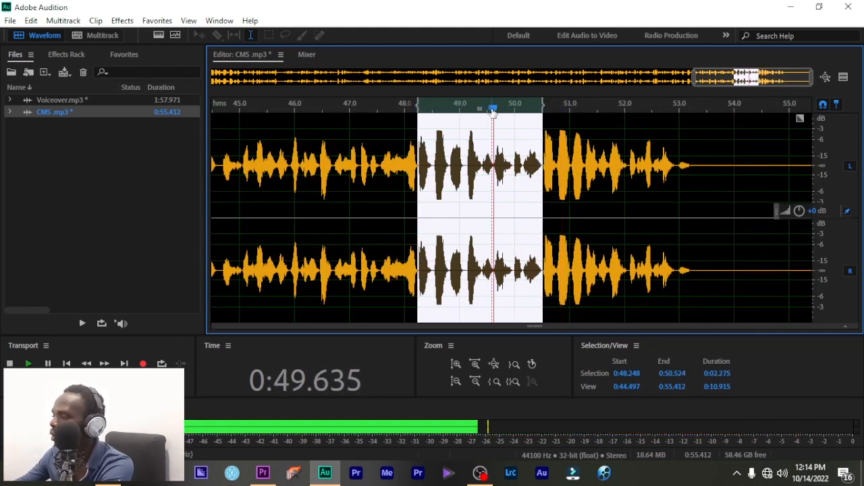
left_click(27, 364)
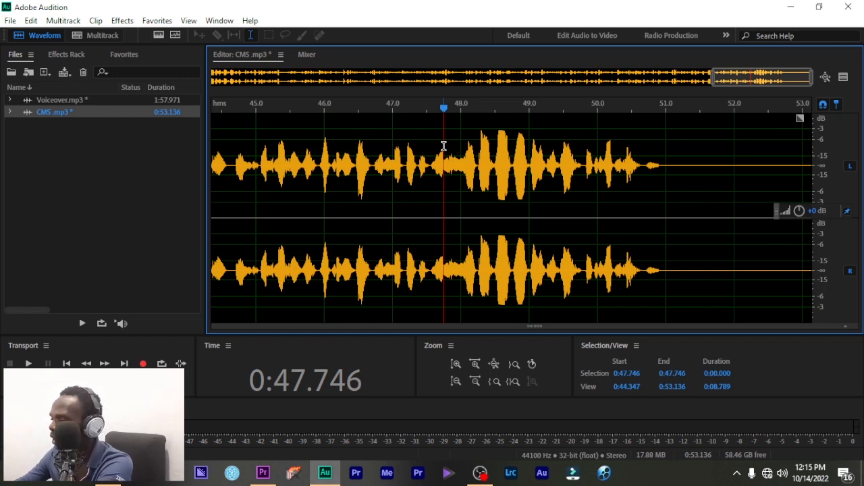
left_click(27, 364)
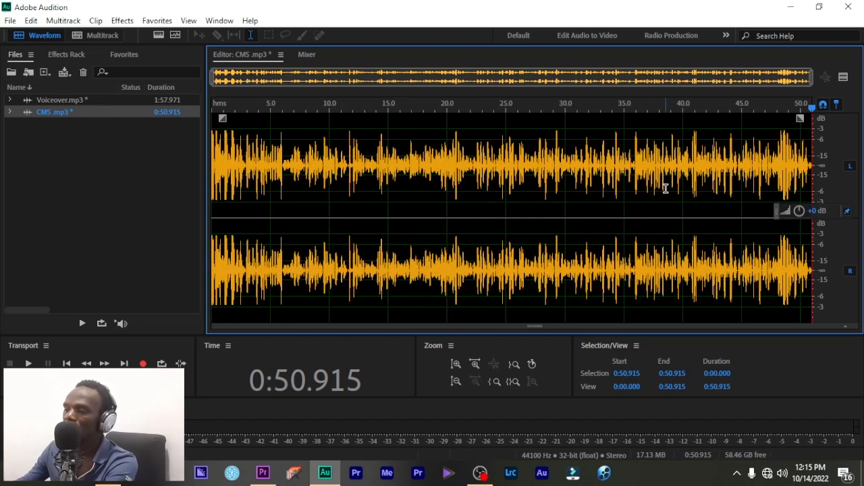
left_click(29, 363)
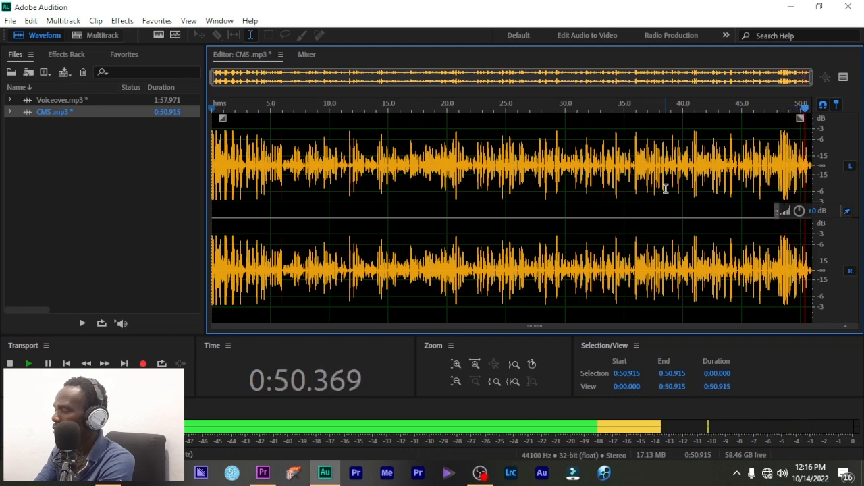
left_click(10, 363)
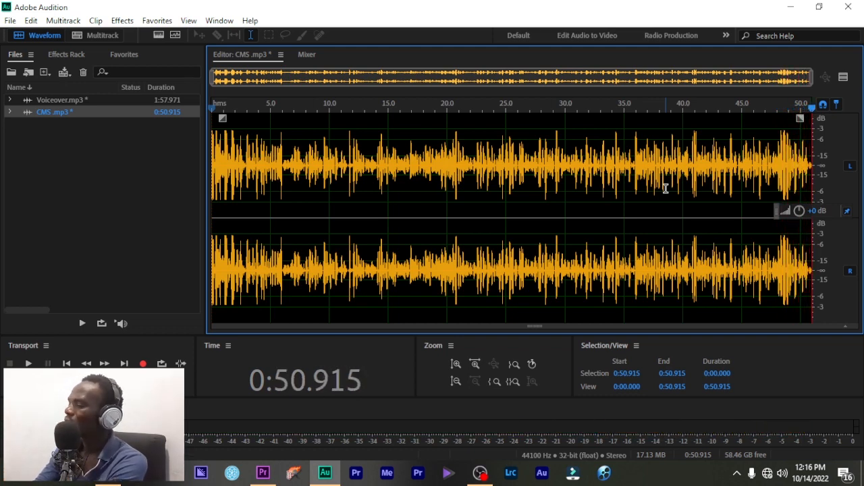